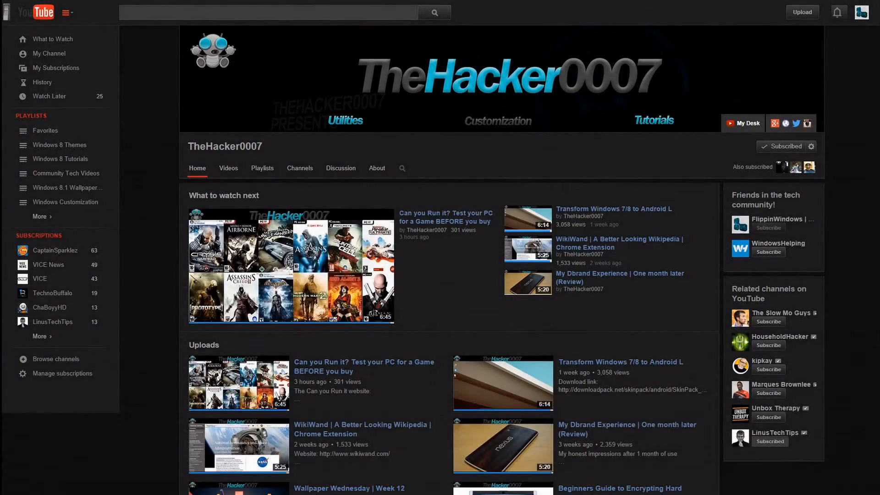
Scroll through the project page's how-to steps to reach the download links.
scroll("down", 3)
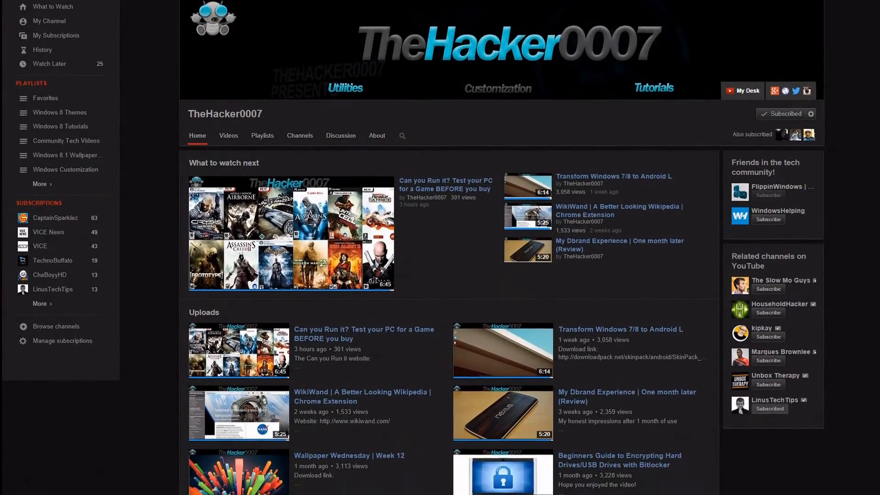
scroll("down", 3)
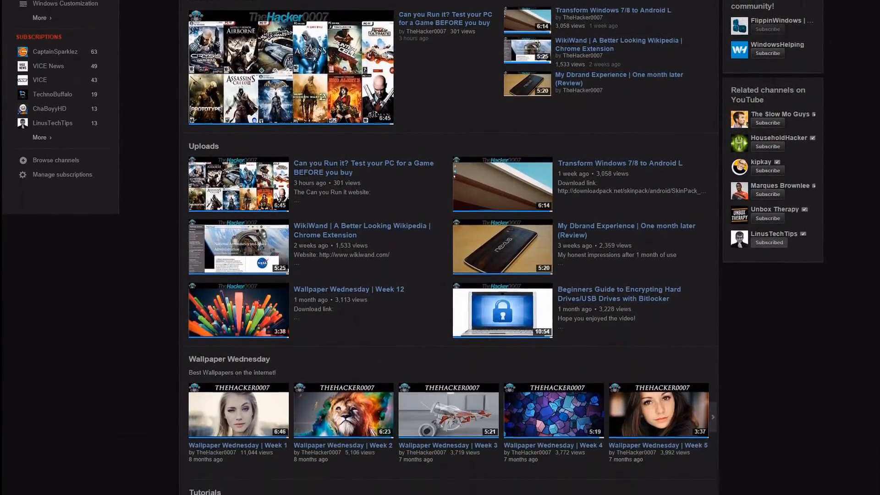
scroll("down", 3)
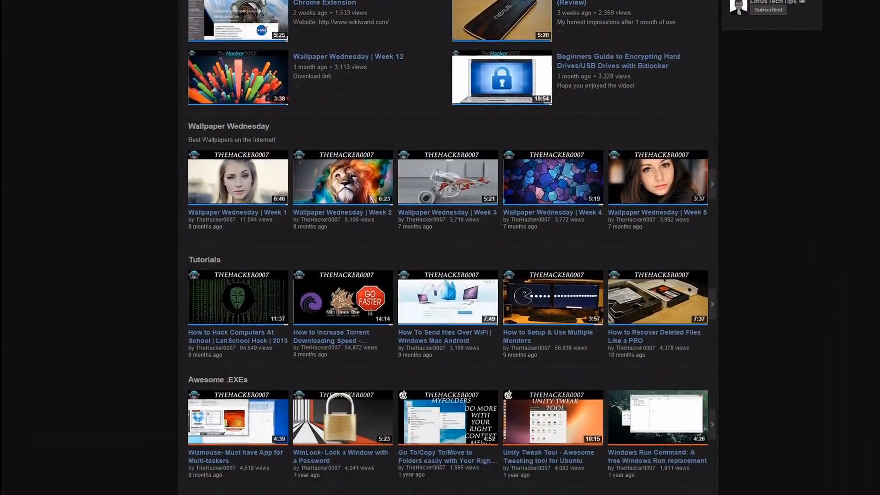
scroll("down", 3)
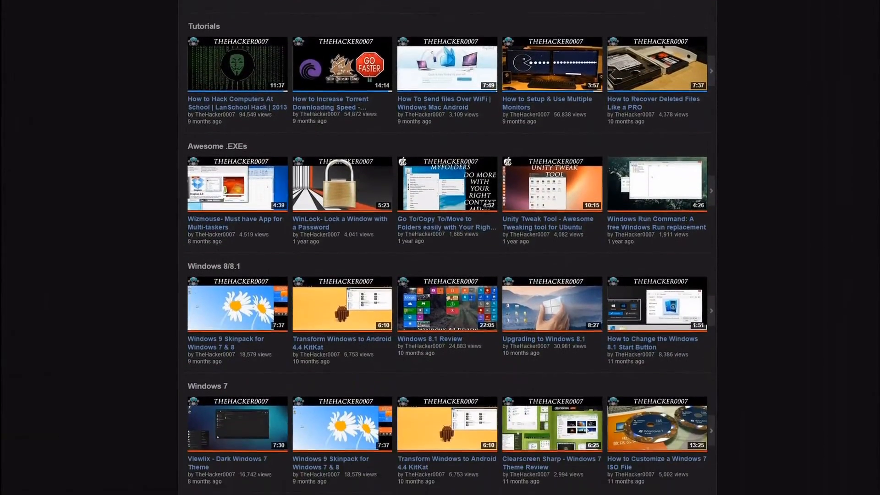
scroll("down", 3)
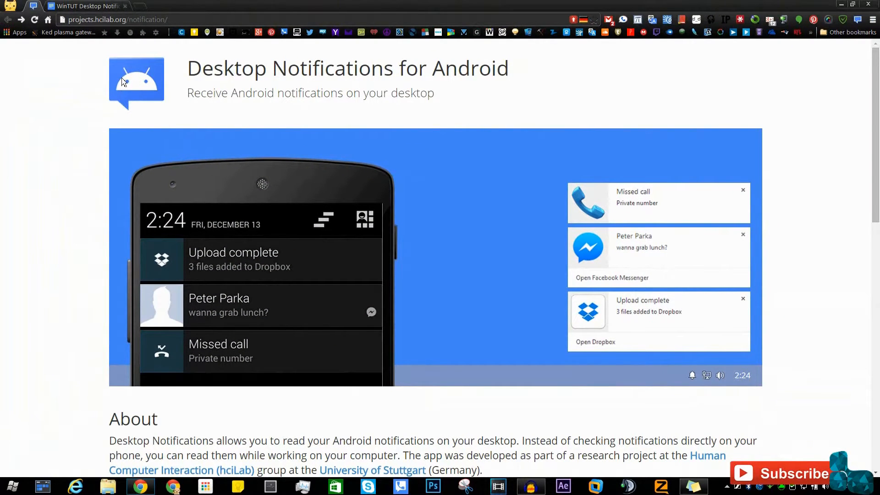
left_click_drag(187, 67, 286, 68)
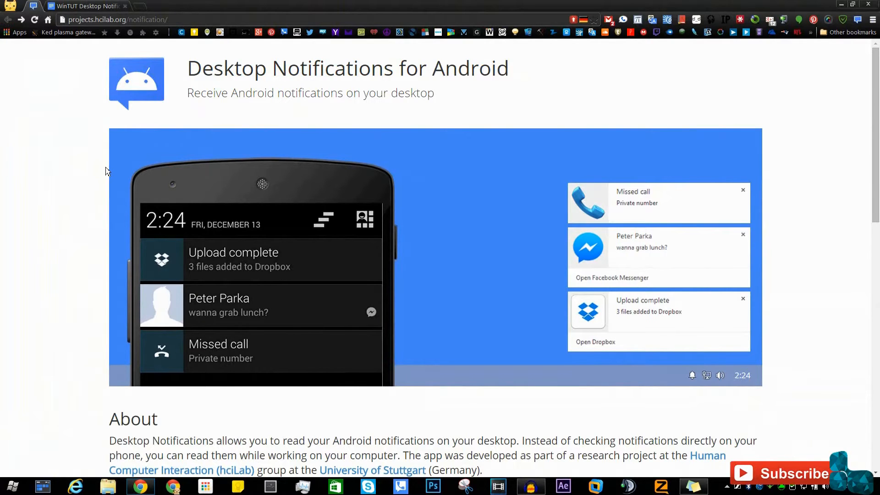
scroll("down", 3)
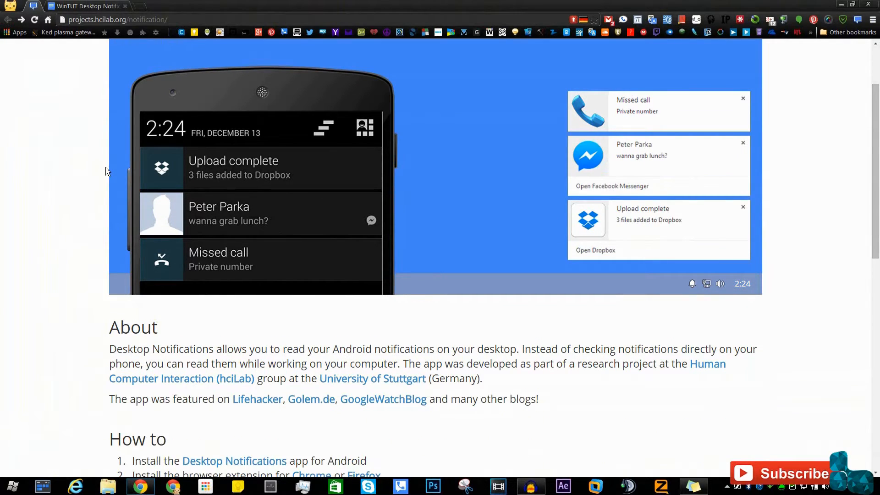
scroll("down", 3)
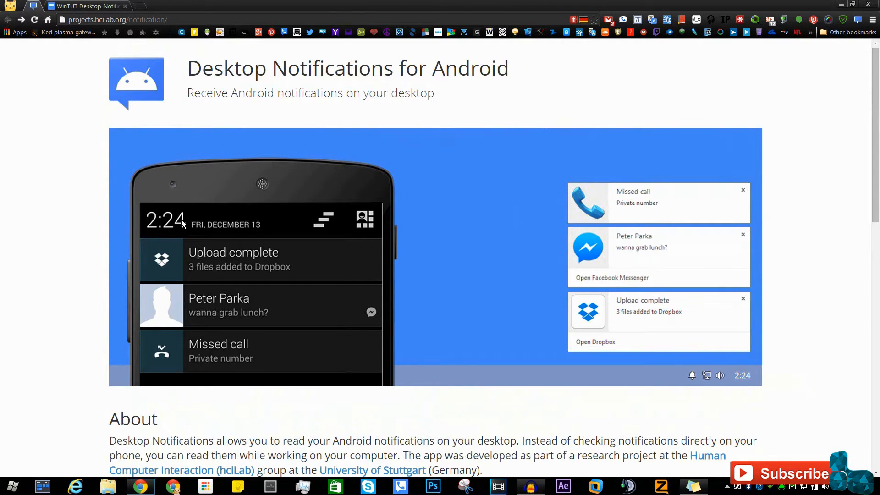
mouse_move(530, 216)
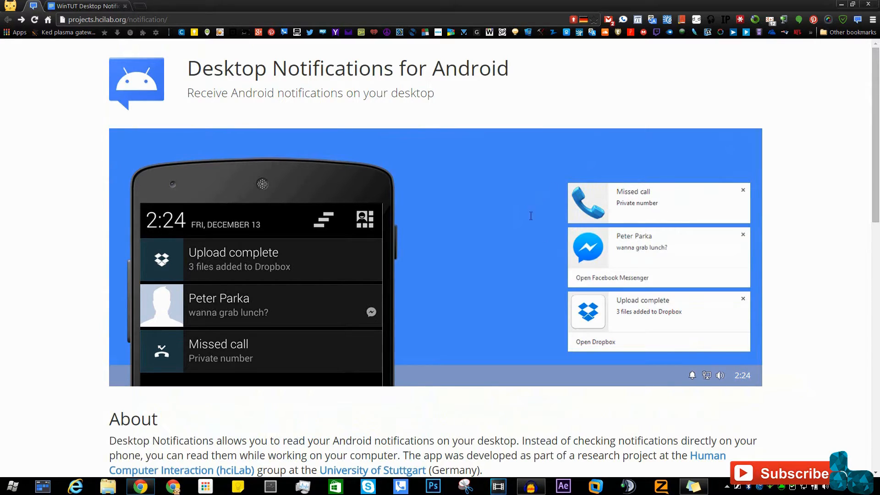
scroll("down", 3)
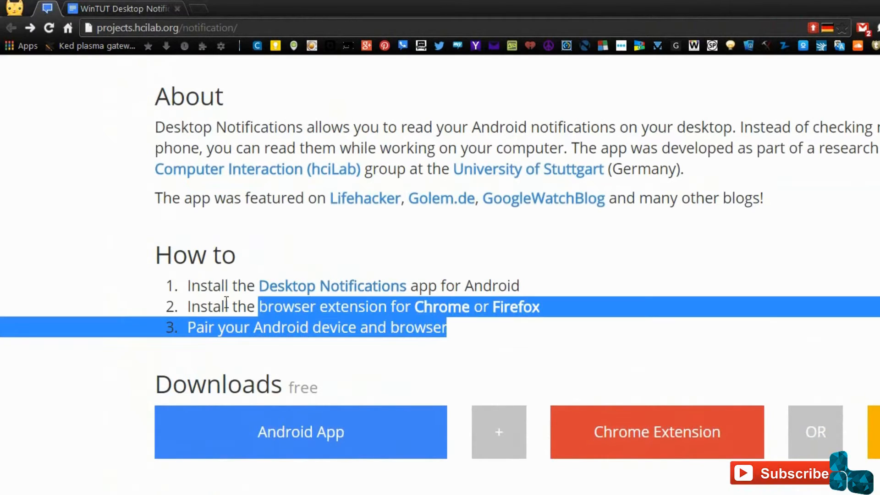
left_click(163, 264)
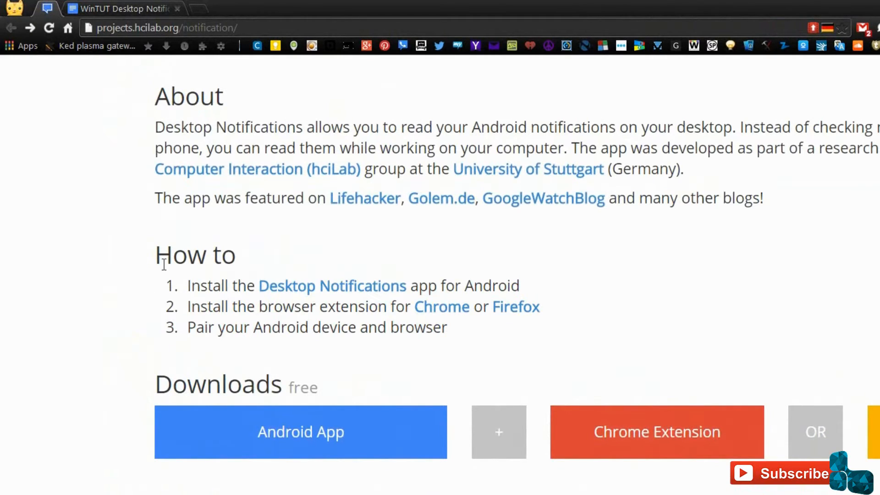
scroll("down", 3)
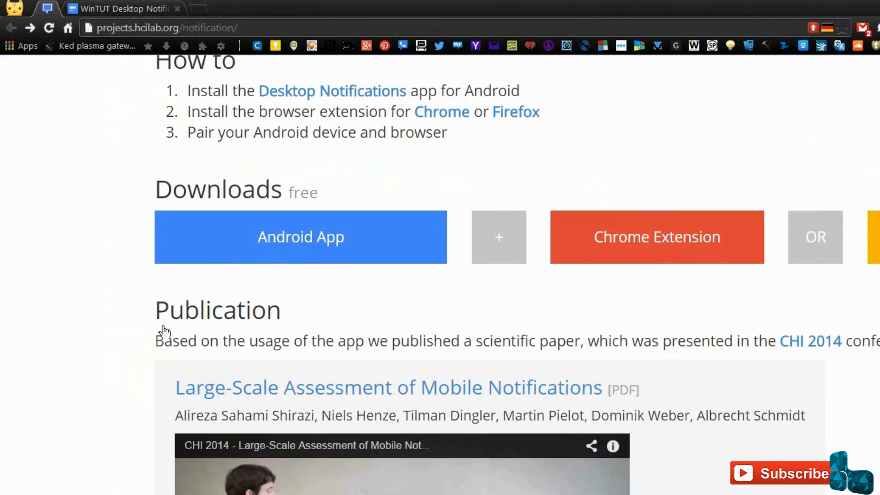
scroll("up", 3)
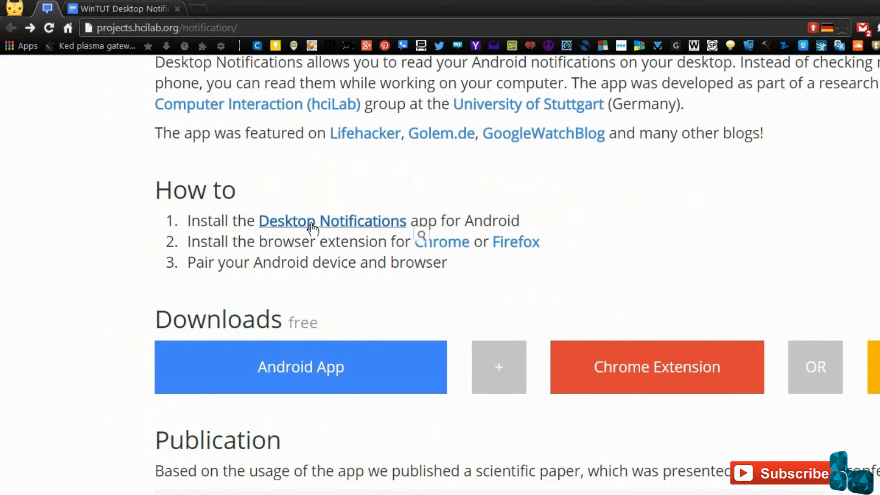
Open the Desktop Notifications Google Play link in a new tab and switch to it.
right_click(333, 220)
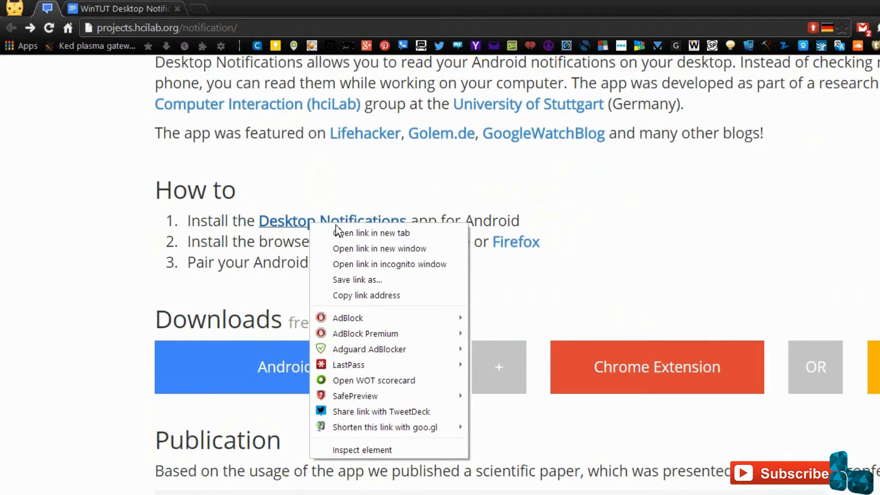
left_click(371, 232)
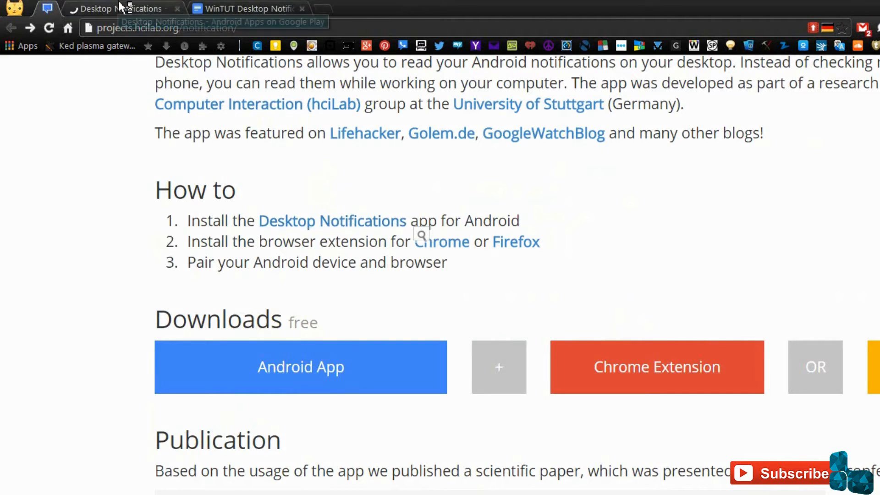
left_click(300, 366)
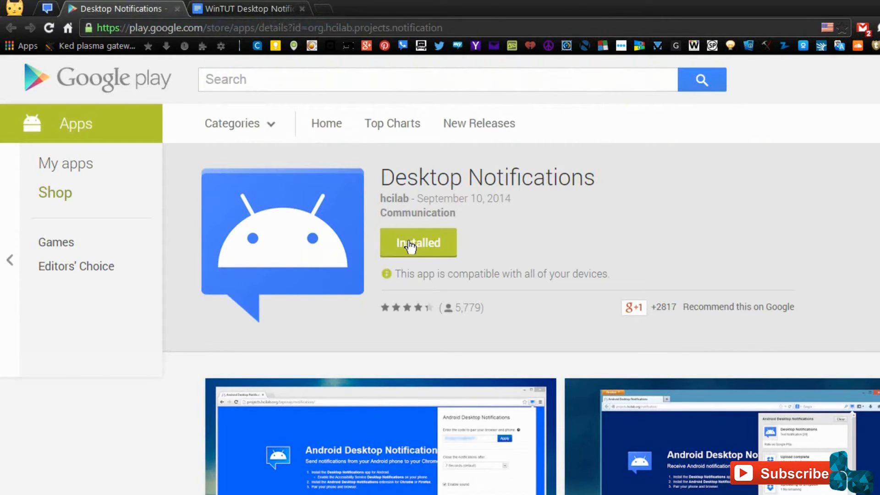
left_click(418, 243)
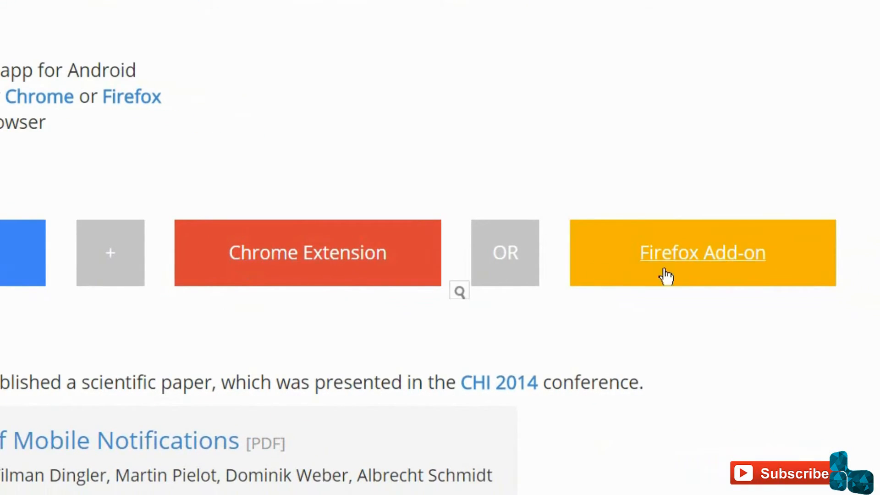
mouse_move(647, 266)
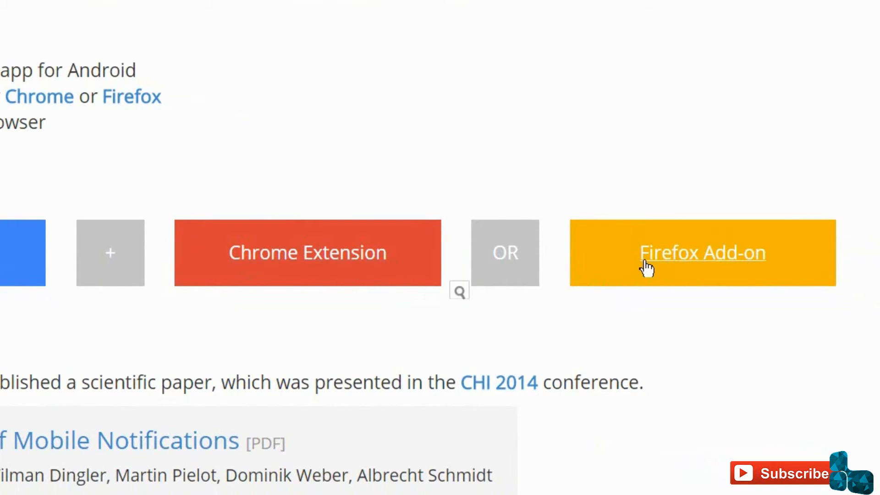
Get the Firefox add-on download from the project page's Downloads section.
left_click(702, 252)
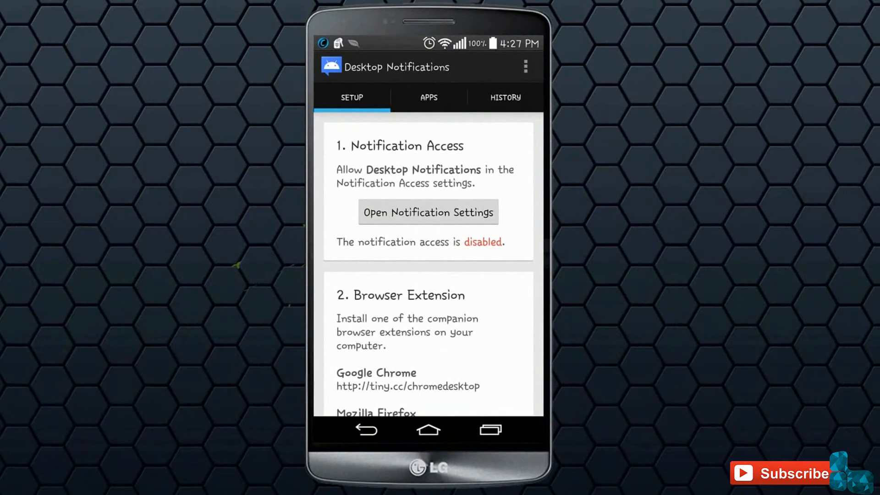
Open the phone's notification access settings and confirm enabling Desktop Notifications.
left_click(428, 212)
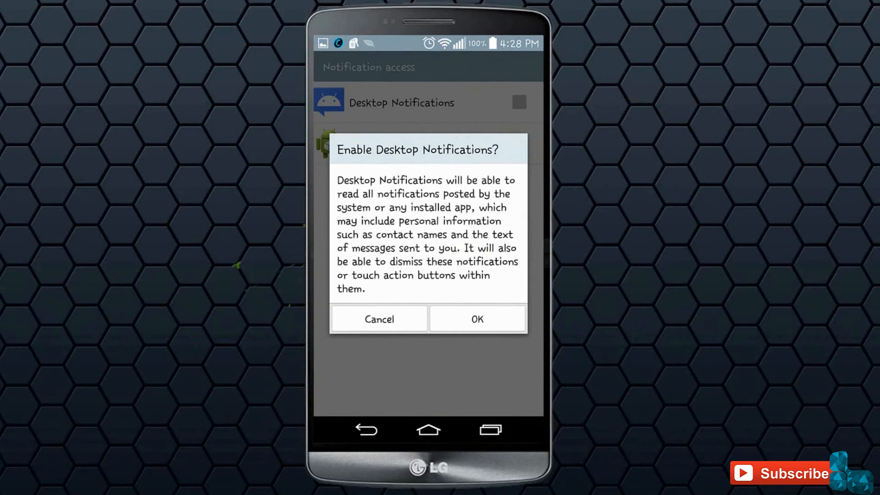
left_click(477, 319)
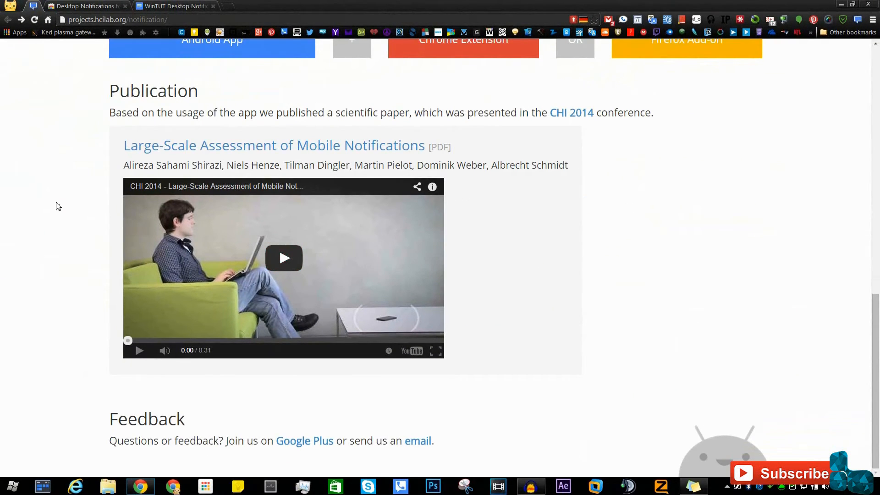
scroll("up", 3)
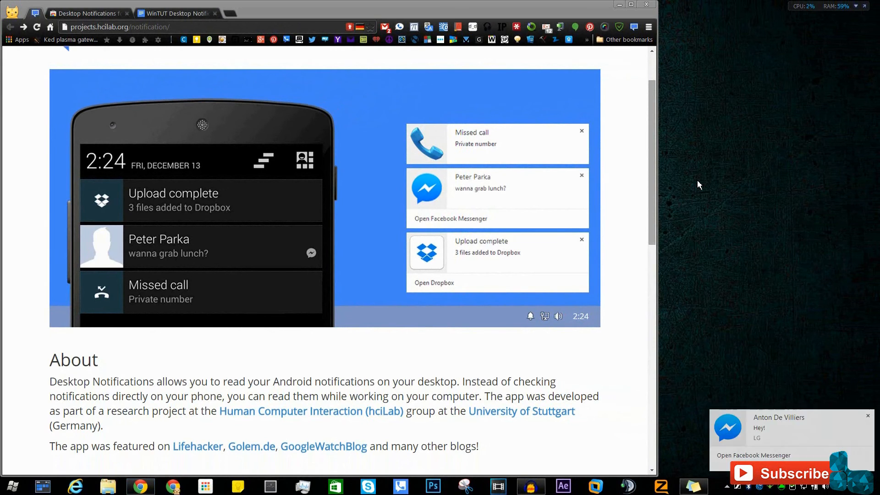
Close the Facebook Messenger desktop notification in the lower-right corner.
left_click(867, 415)
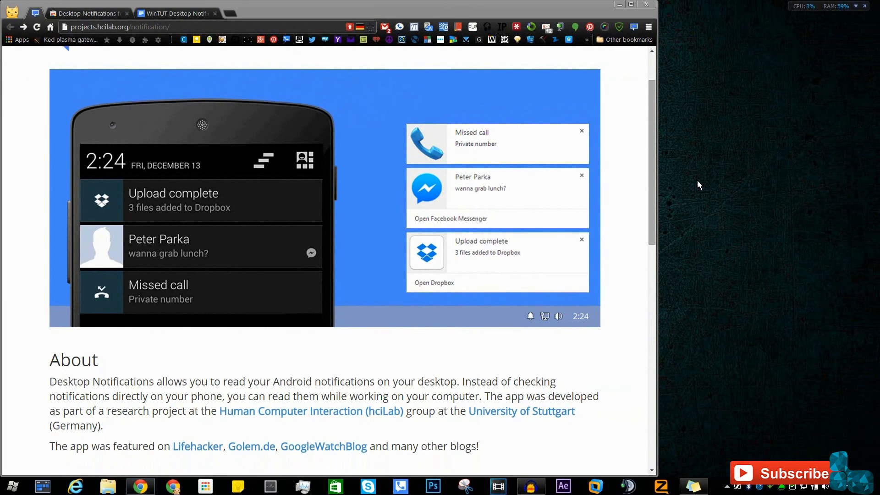